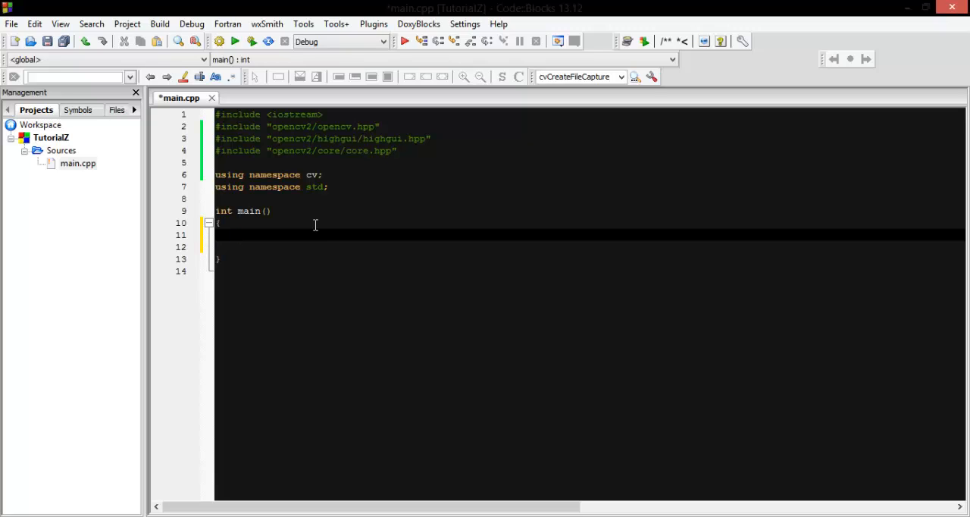
Declare 'Mat drawing;' and initialize it with Mat::zeros(Size(200,200),CV_8UC1).
{"action": "type", "text": "Mat drawing;"}
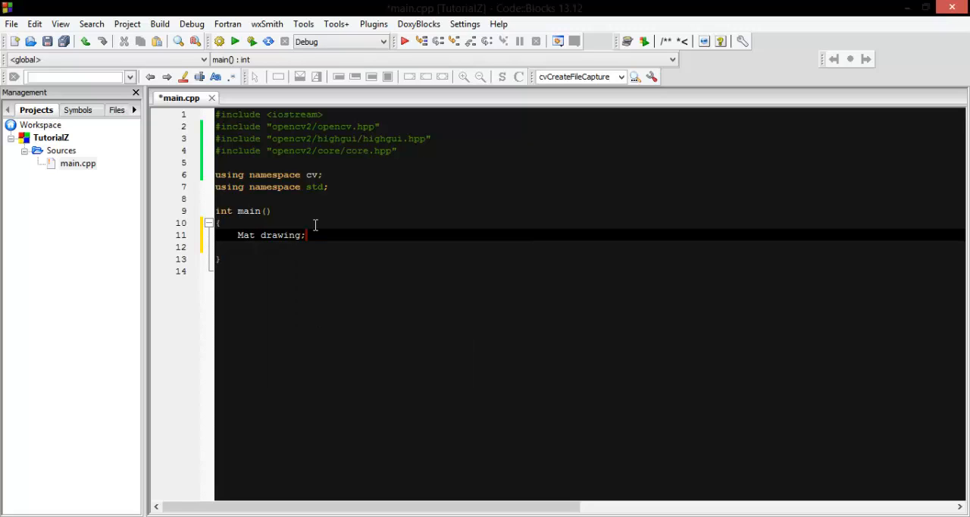
{"action": "type", "text": "dd"}
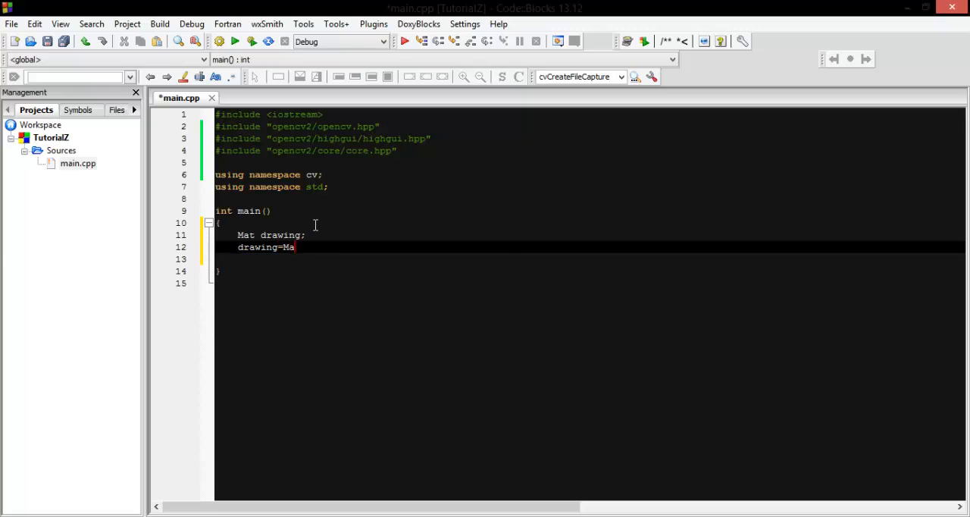
{"action": "type", "text": "t::zeros()"}
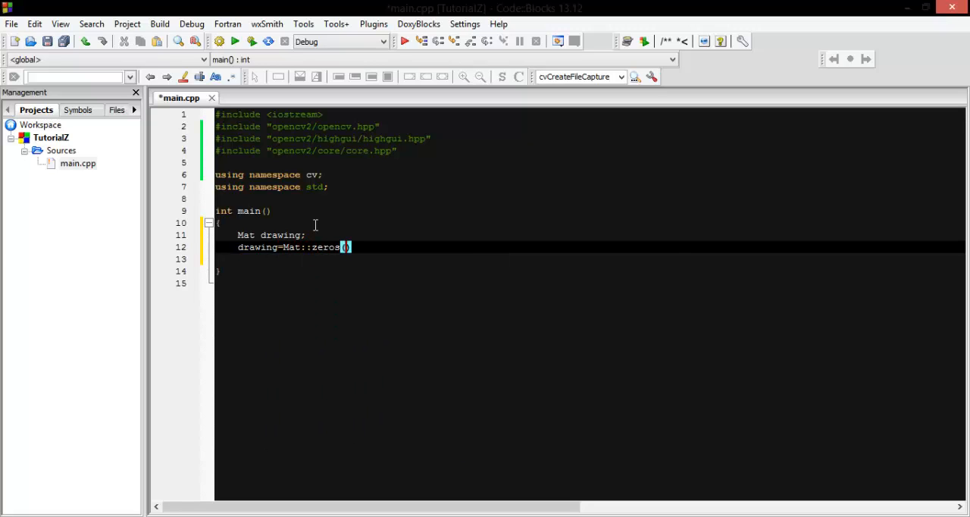
{"action": "type", "text": "("}
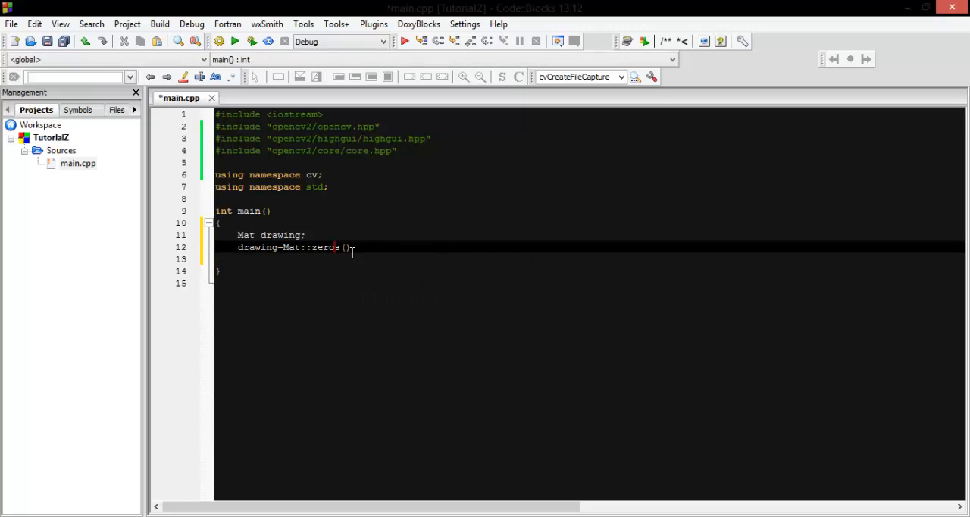
{"action": "type", "text": "Size(0"}
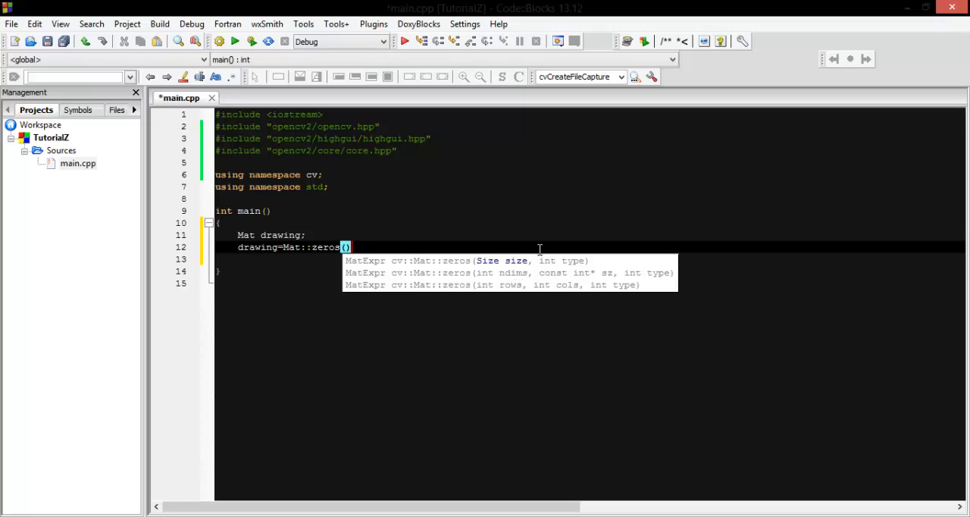
{"action": "type", "text": "Size("}
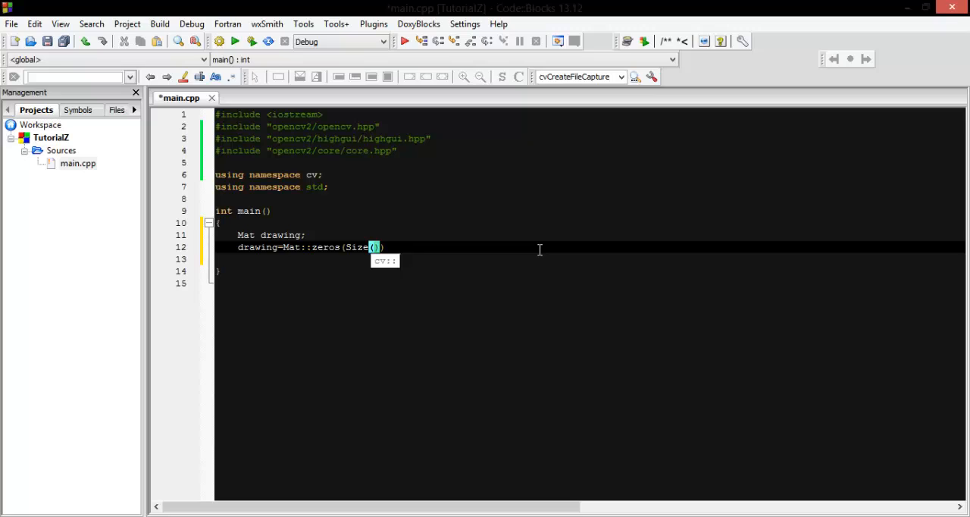
{"action": "type", "text": "200,200"}
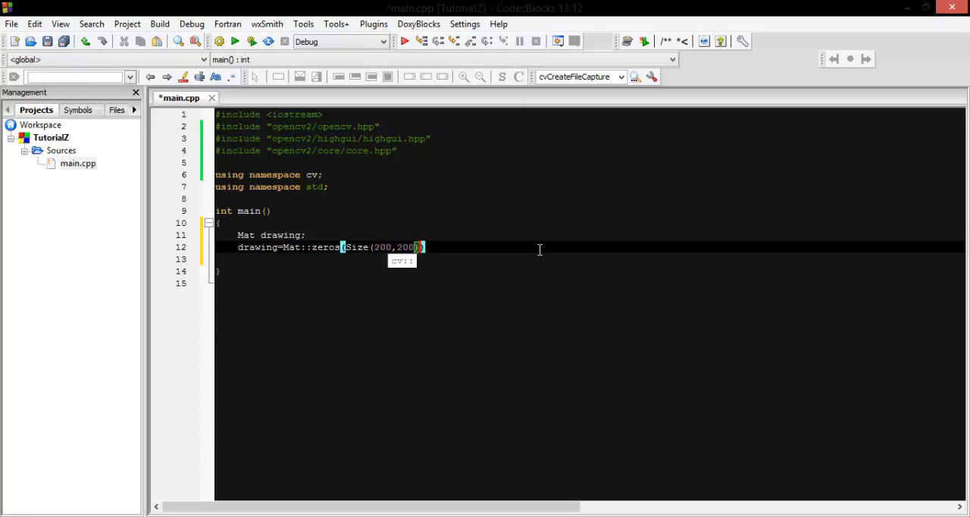
{"action": "type", "text": ","}
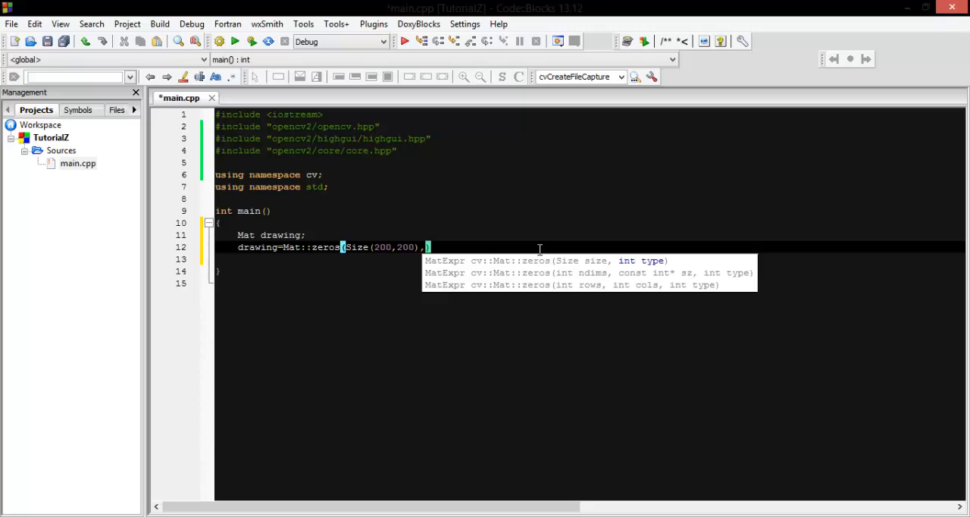
{"action": "type", "text": "C"}
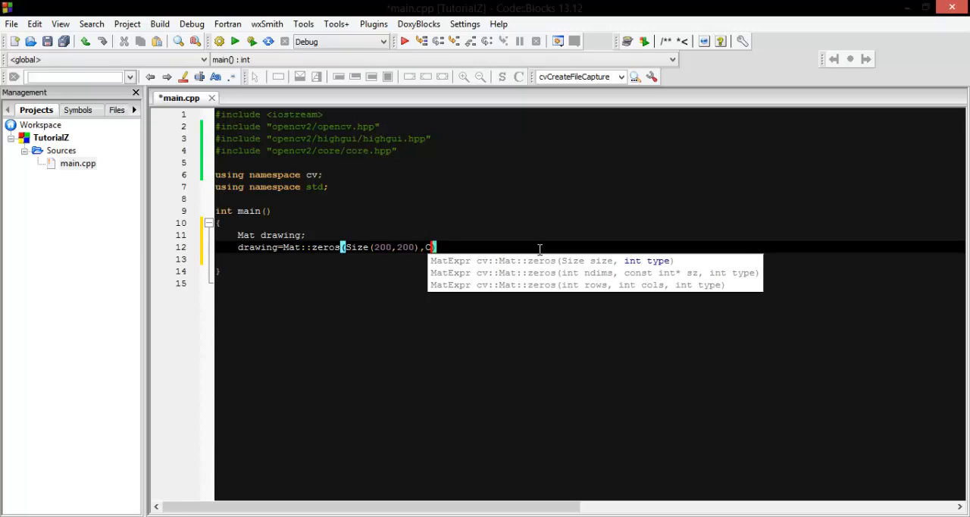
{"action": "type", "text": "V_8"}
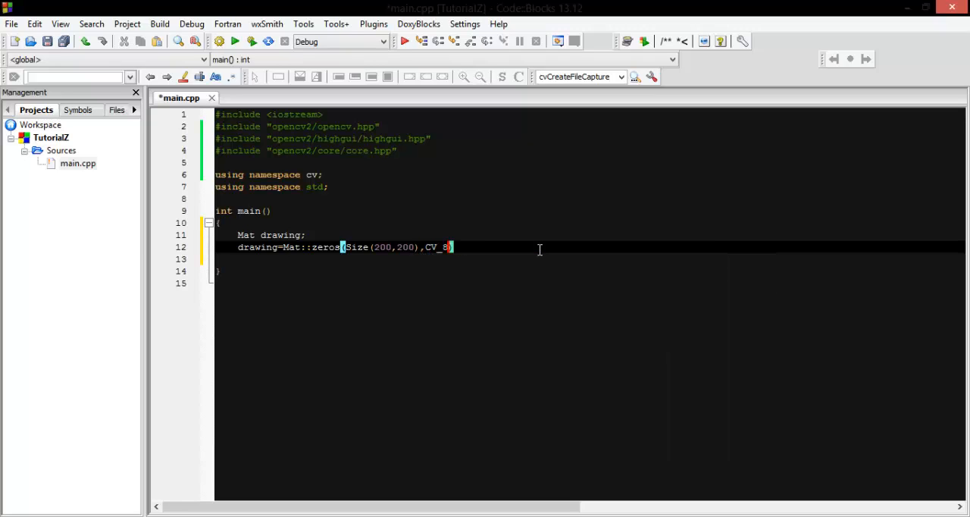
{"action": "type", "text": "UC1)"}
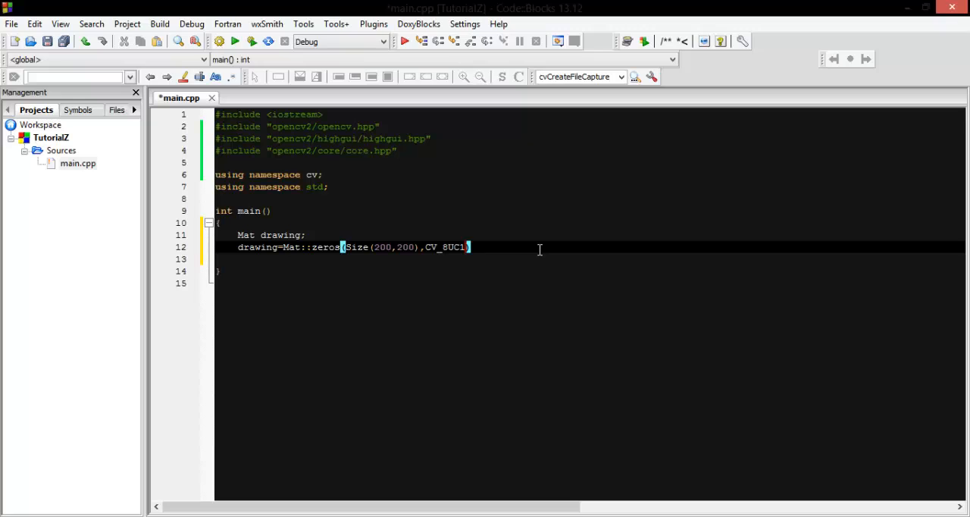
{"action": "key", "text": "Return"}
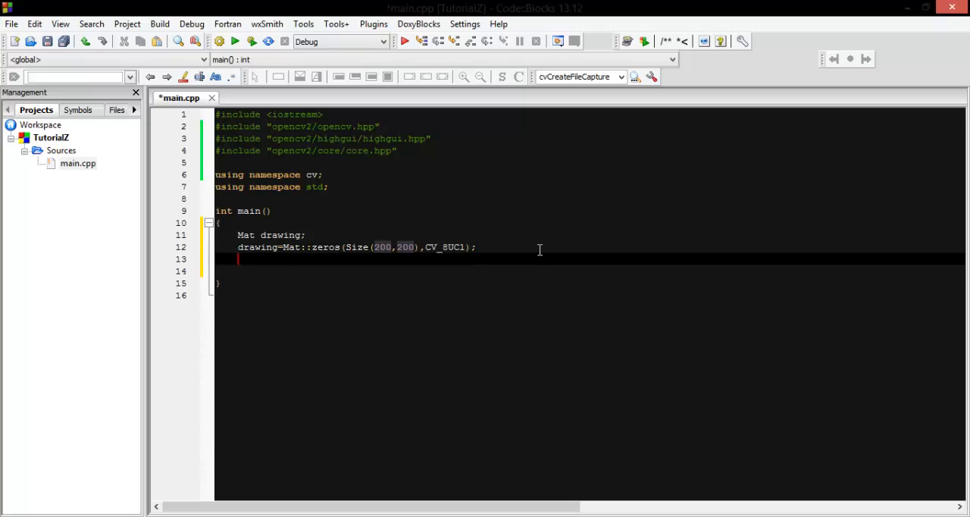
Add a line(drawing,Point(),Point(),Scalar(),Thickness,linetype,shift) skeleton and dismiss the pop-up notification.
{"action": "type", "text": "1"}
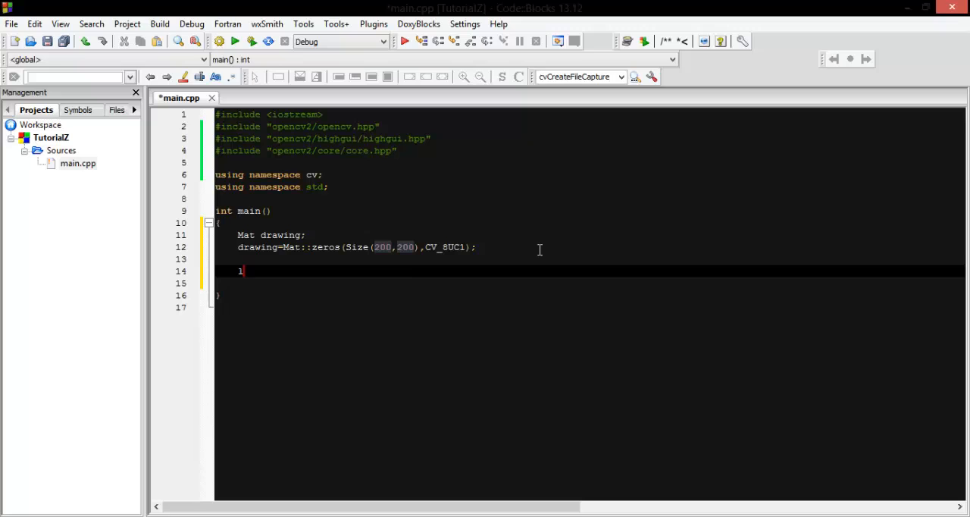
{"action": "type", "text": "ine("}
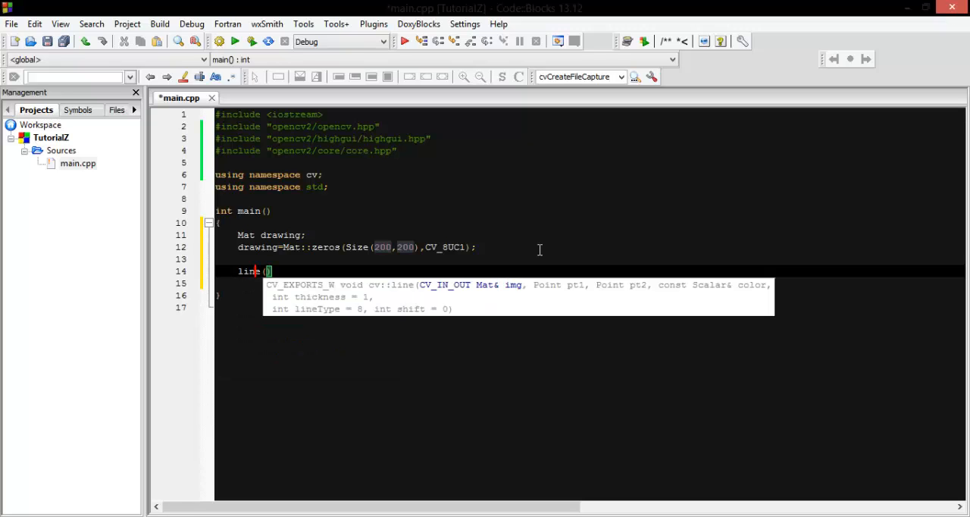
{"action": "mouse_move", "coordinate": [353, 304]}
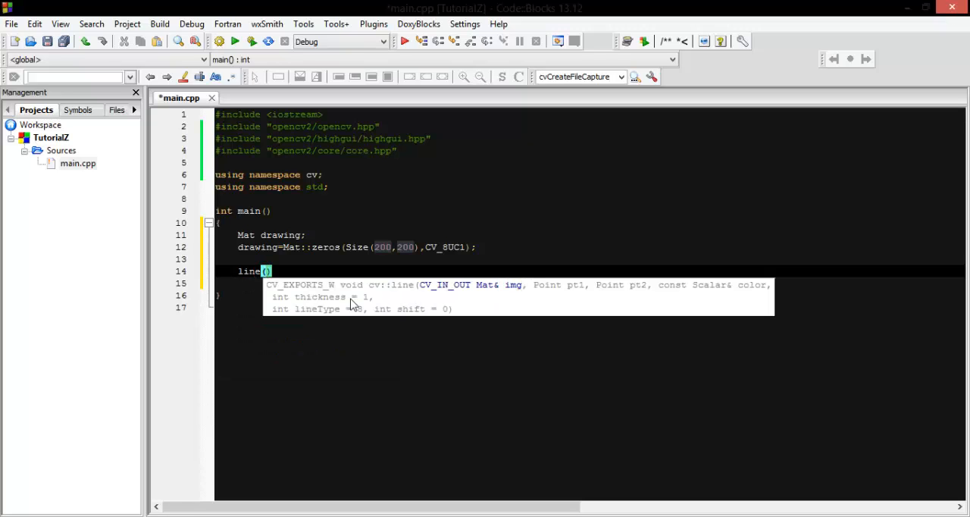
{"action": "mouse_move", "coordinate": [454, 290]}
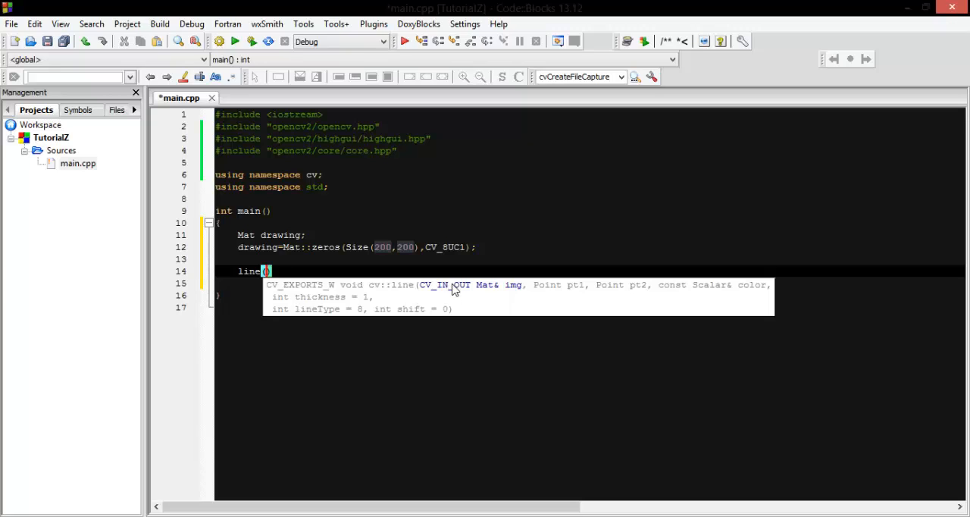
{"action": "type", "text": "drawing,"}
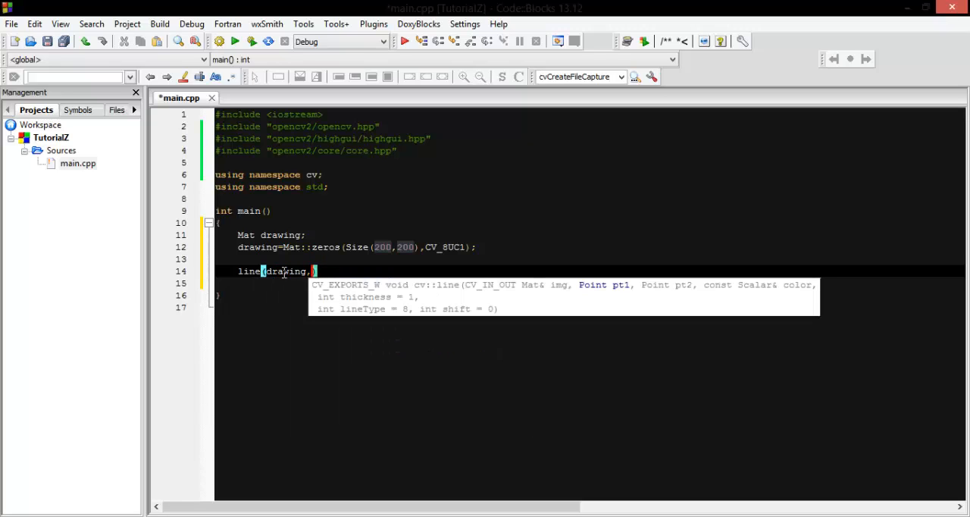
{"action": "mouse_move", "coordinate": [512, 298]}
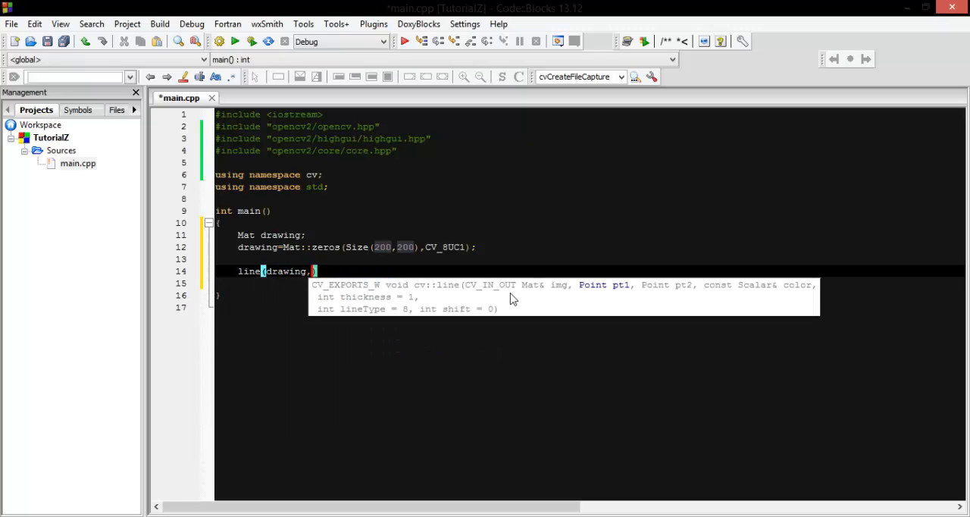
{"action": "type", "text": "Point("}
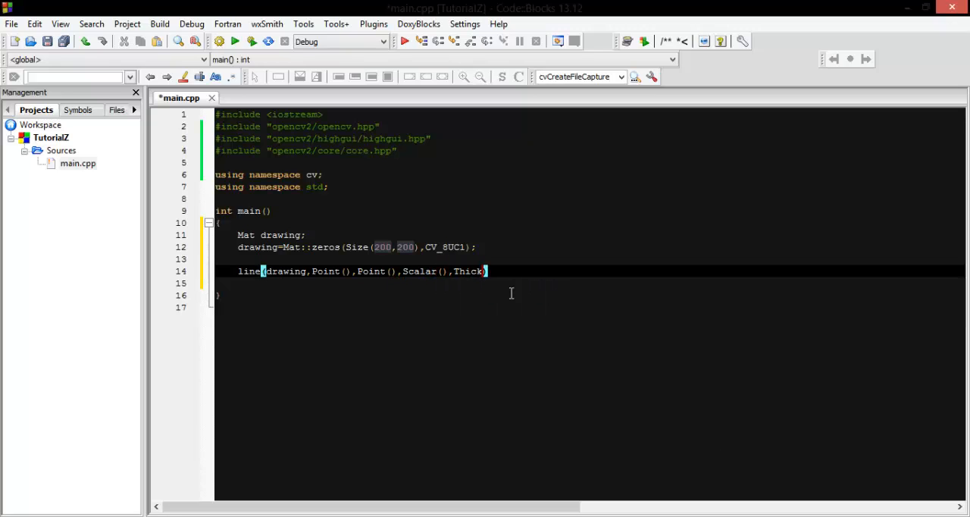
{"action": "type", "text": "ness,linetype,shift"}
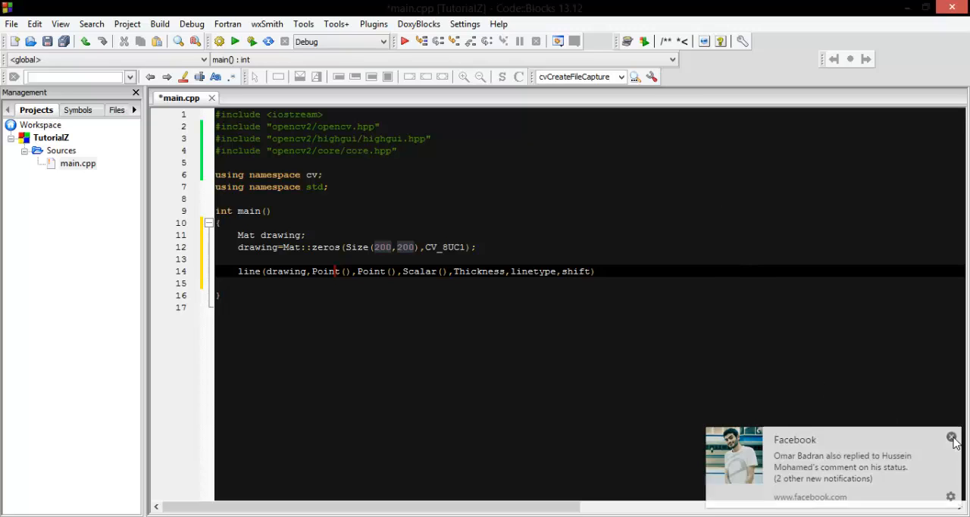
{"action": "left_click", "coordinate": [955, 439]}
{"action": "type", "text": "0"}
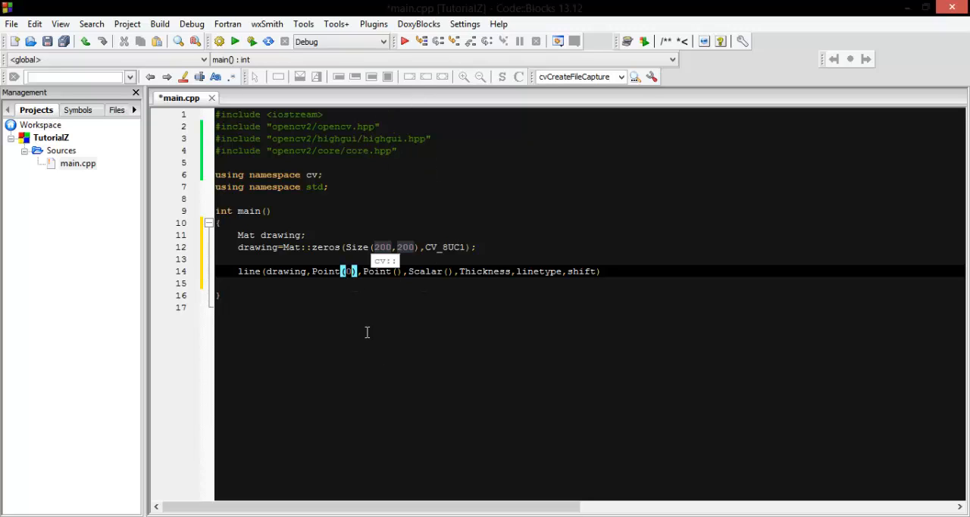
Fill in the line's points as Point(0,50) and Point(200,50) with Scalar(255).
{"action": "type", "text": ","}
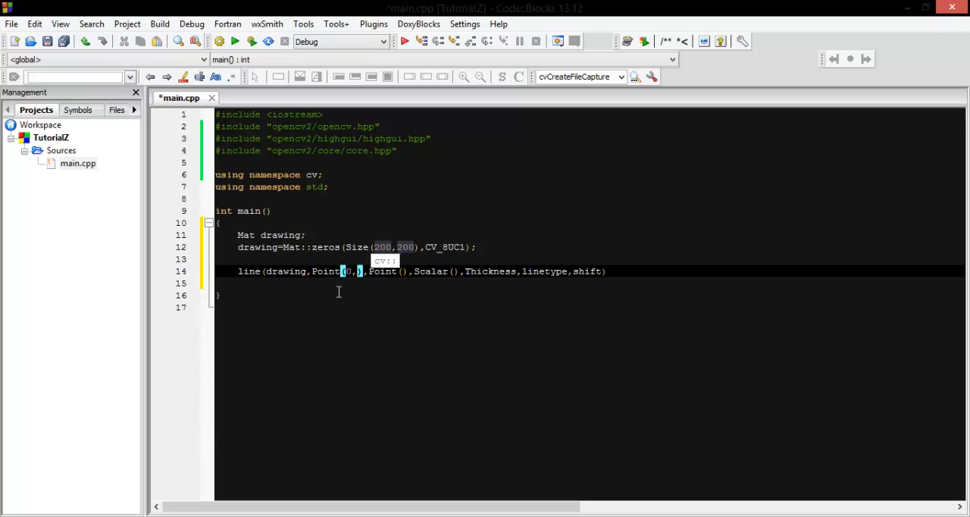
{"action": "type", "text": "50"}
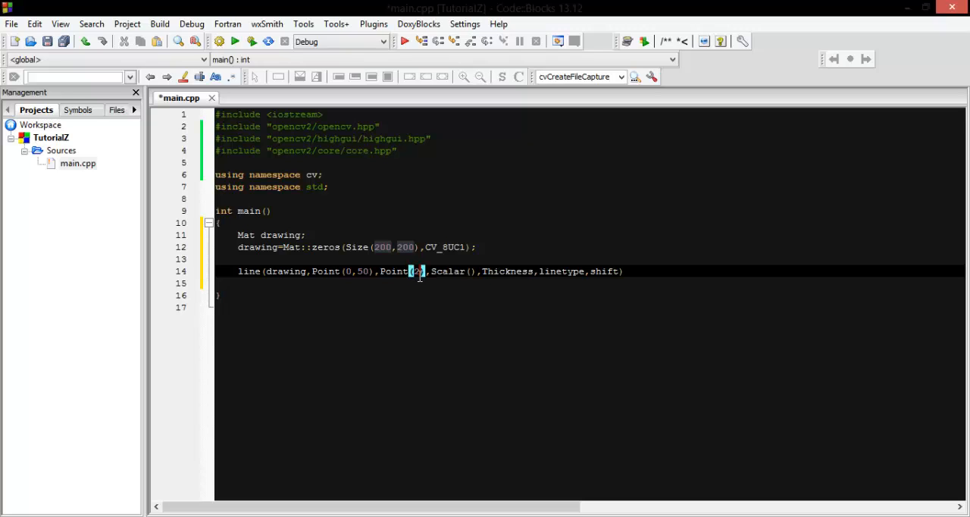
{"action": "type", "text": "200"}
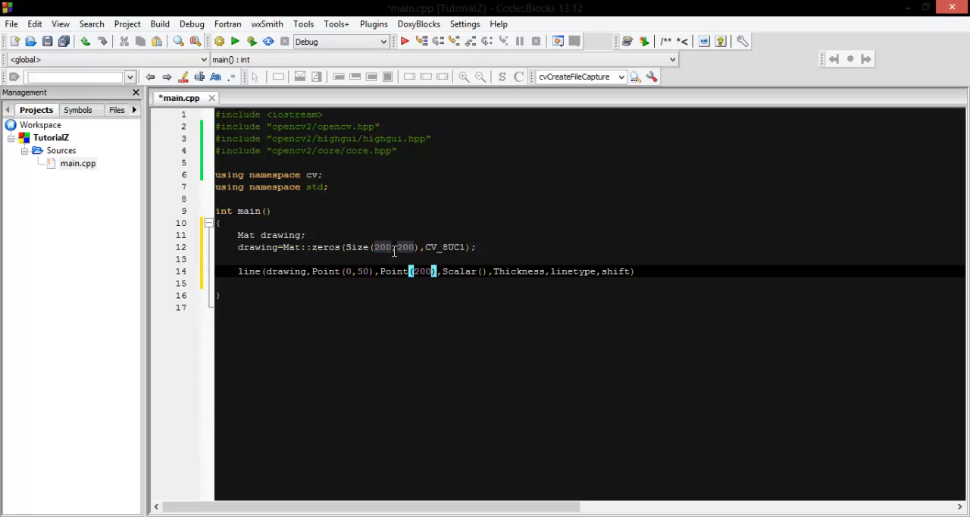
{"action": "type", "text": ","}
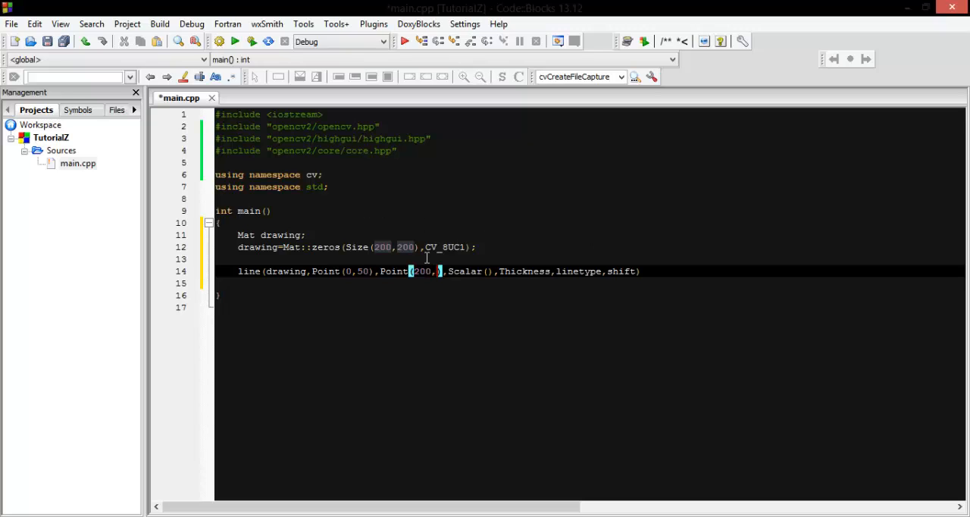
{"action": "type", "text": "50"}
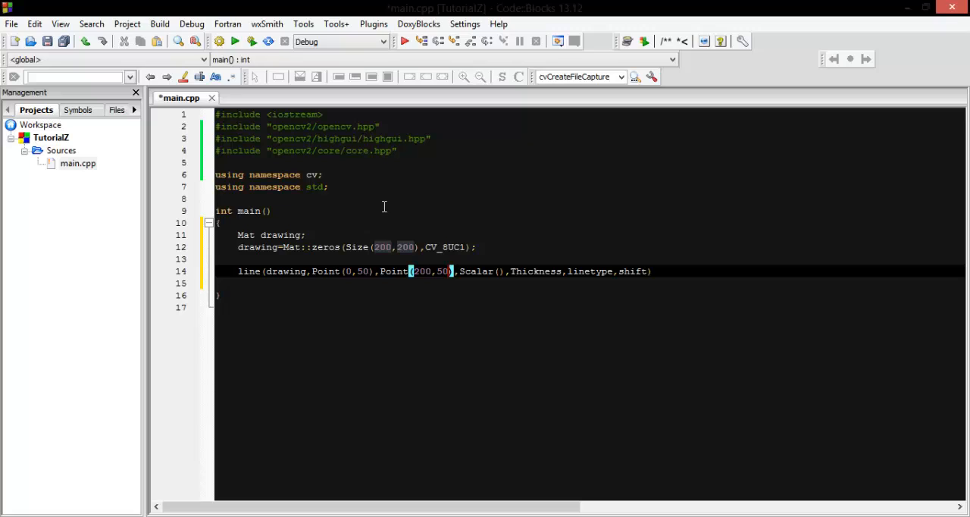
{"action": "mouse_move", "coordinate": [569, 216]}
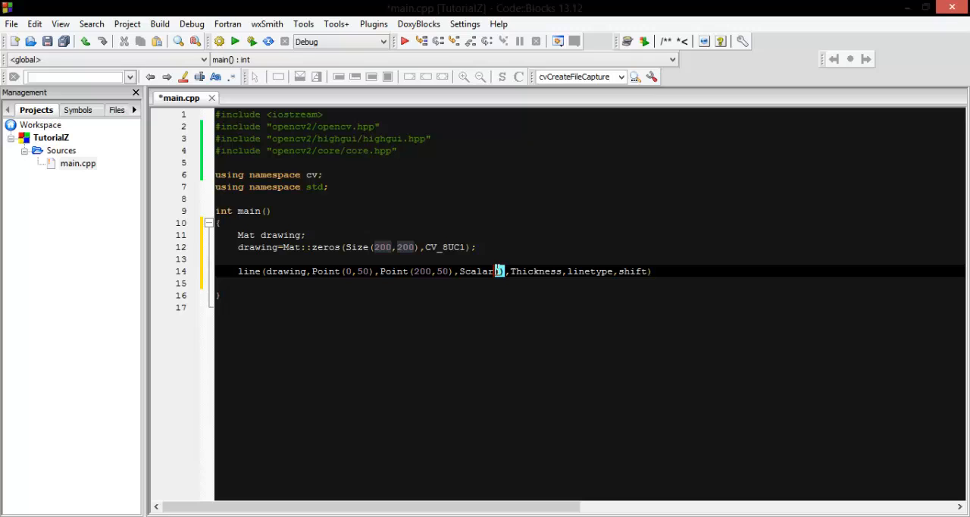
{"action": "type", "text": "255"}
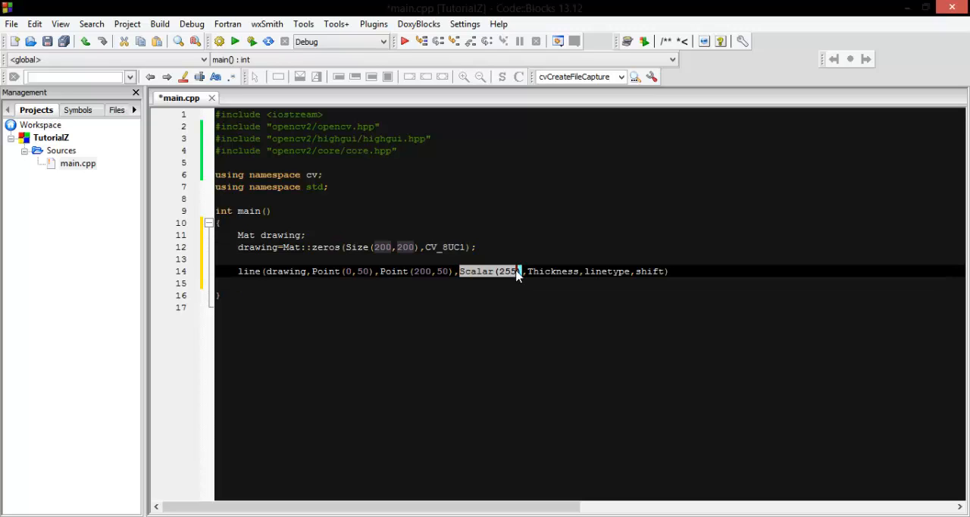
Replace the remaining placeholders with thickness 2, line type 8, shift 0, and add blank lines.
{"action": "double_click", "coordinate": [553, 270]}
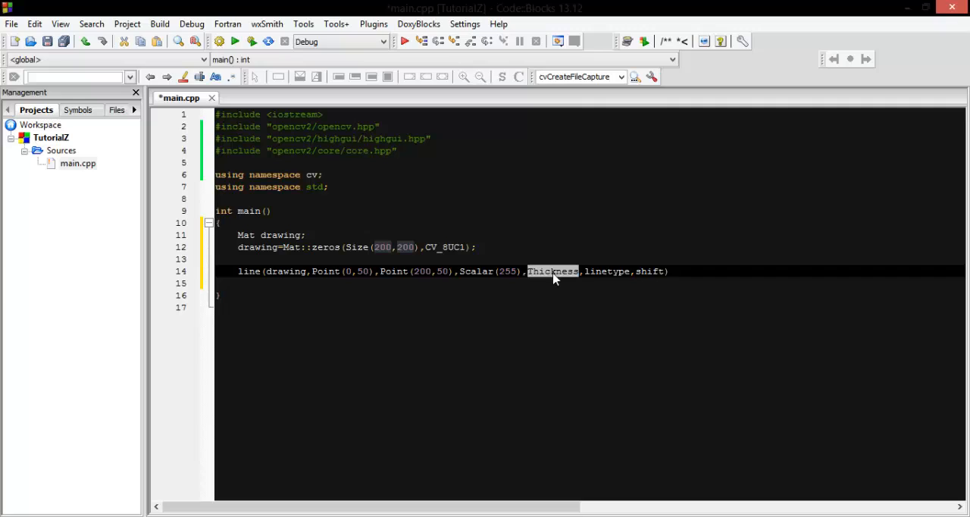
{"action": "type", "text": "2"}
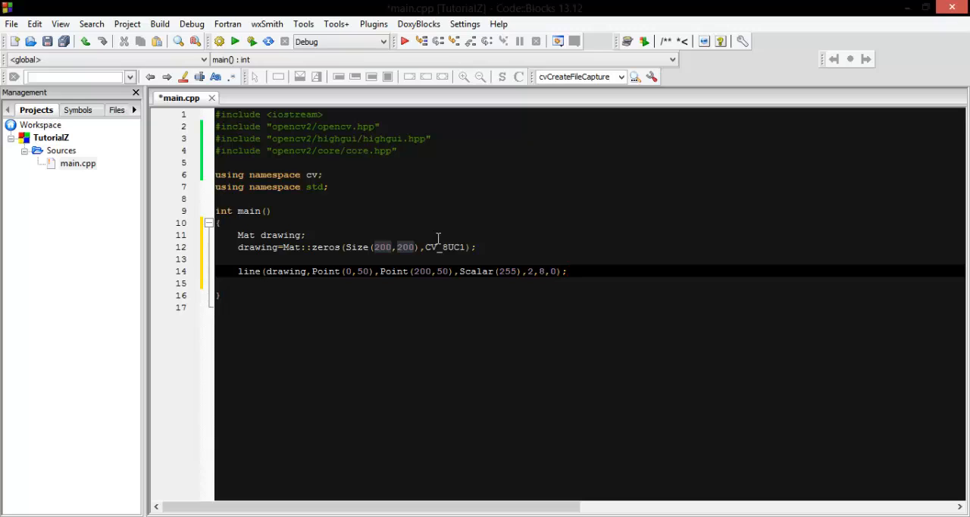
{"action": "key", "text": "enter"}
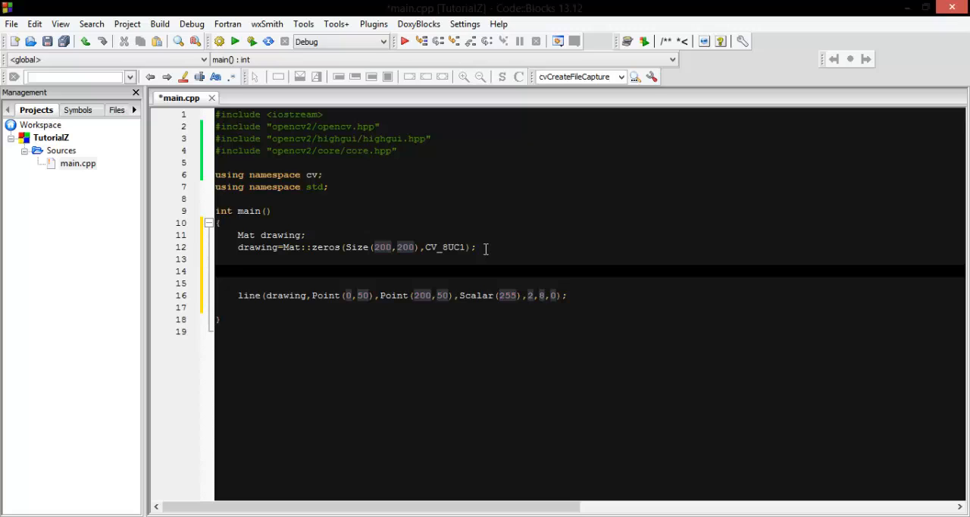
Add imshow("image",drawing); and waitKey(0); and move them below the line call.
{"action": "type", "text": "imshow(\"image\",drawing);"}
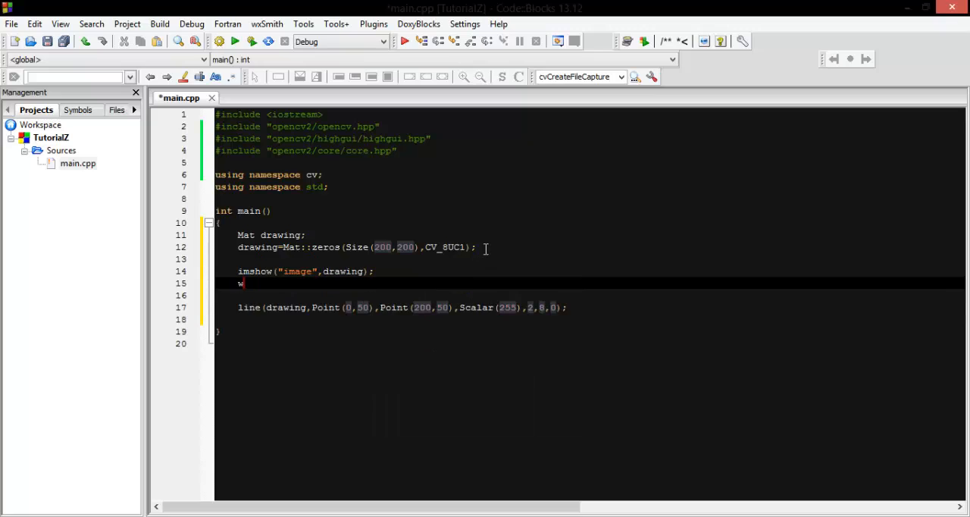
{"action": "type", "text": "aitKey(0);"}
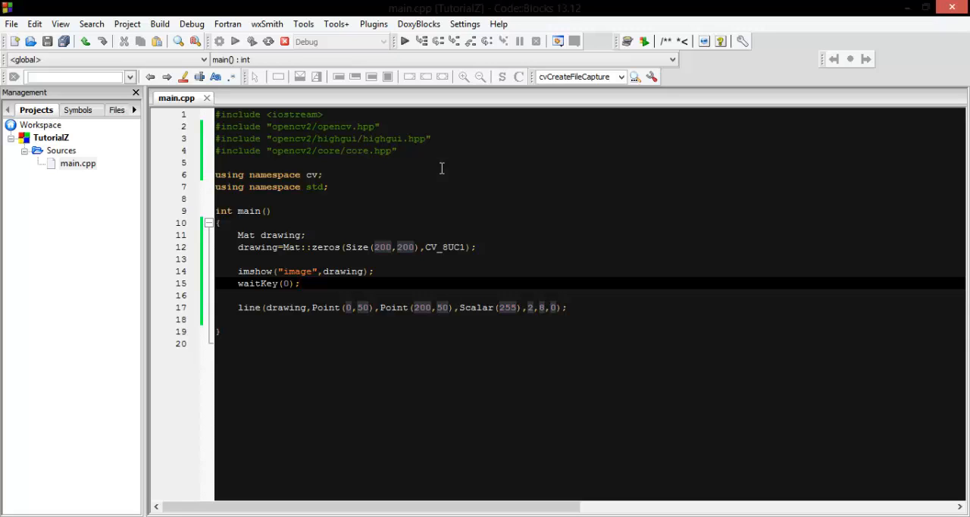
{"action": "left_click", "coordinate": [404, 42]}
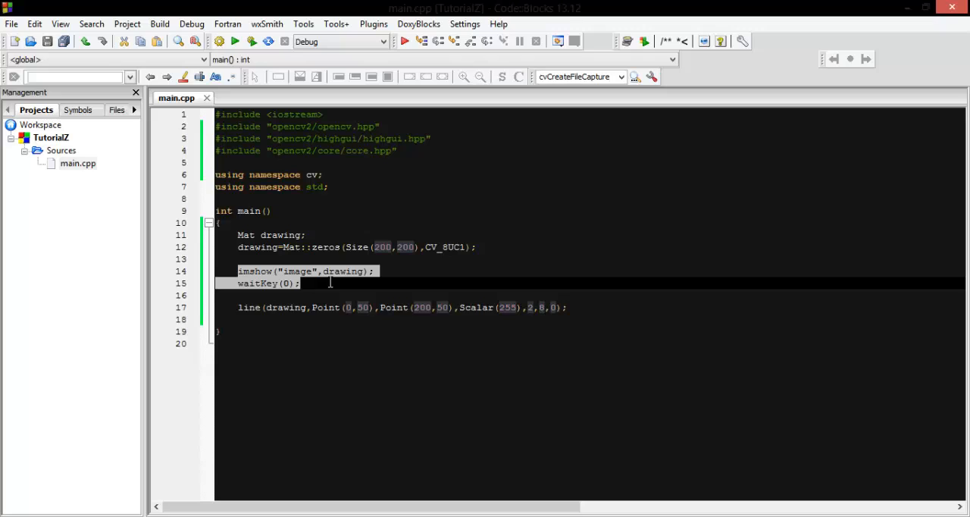
{"action": "key", "text": "Delete"}
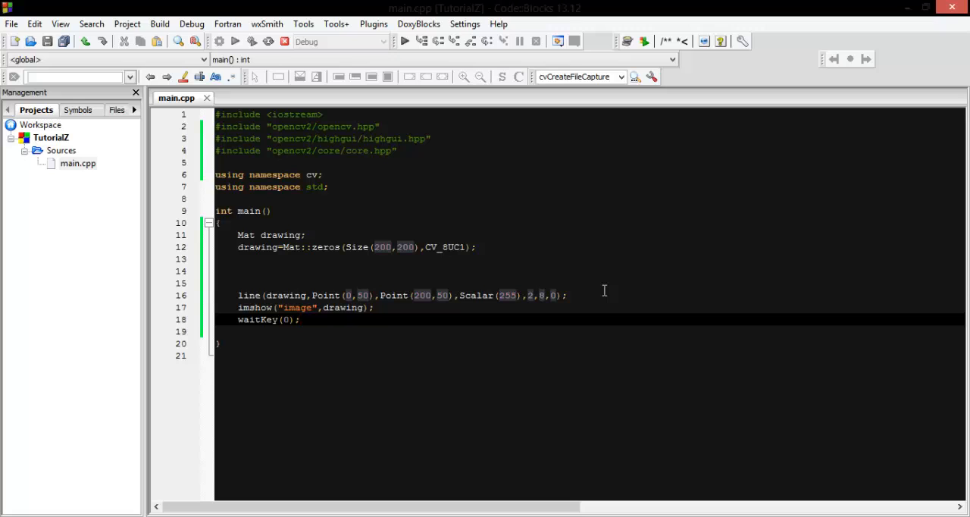
Build and run TutorialZ, showing the console with Process returned 0.
{"action": "left_click", "coordinate": [302, 319]}
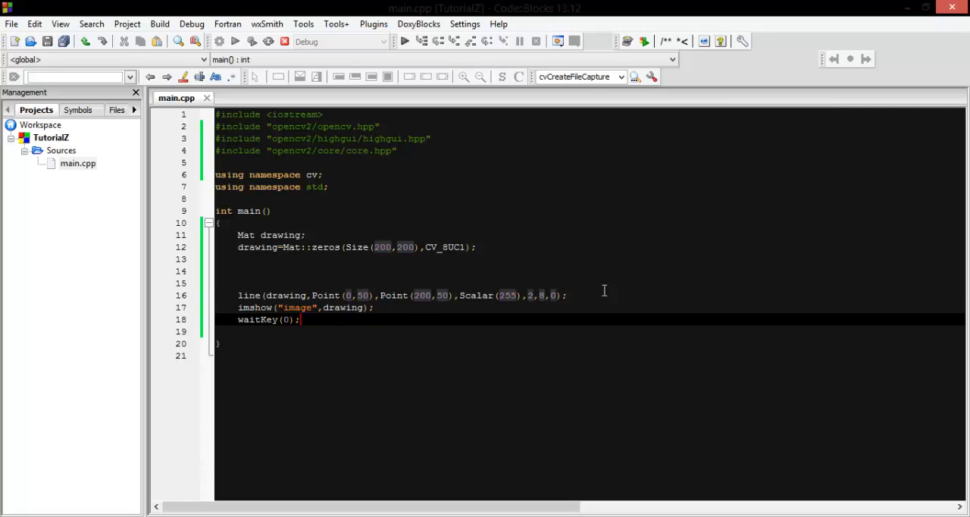
{"action": "left_click", "coordinate": [404, 41]}
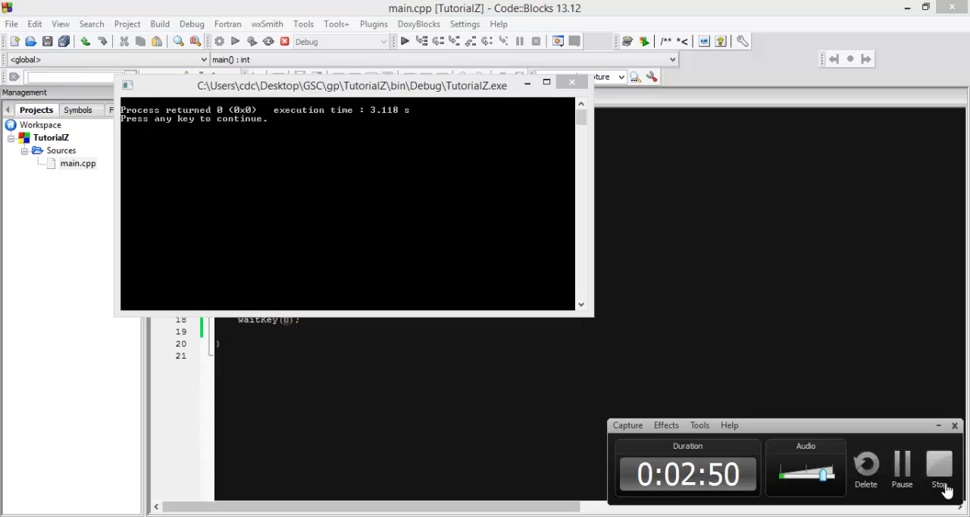
{"action": "mouse_move", "coordinate": [902, 470]}
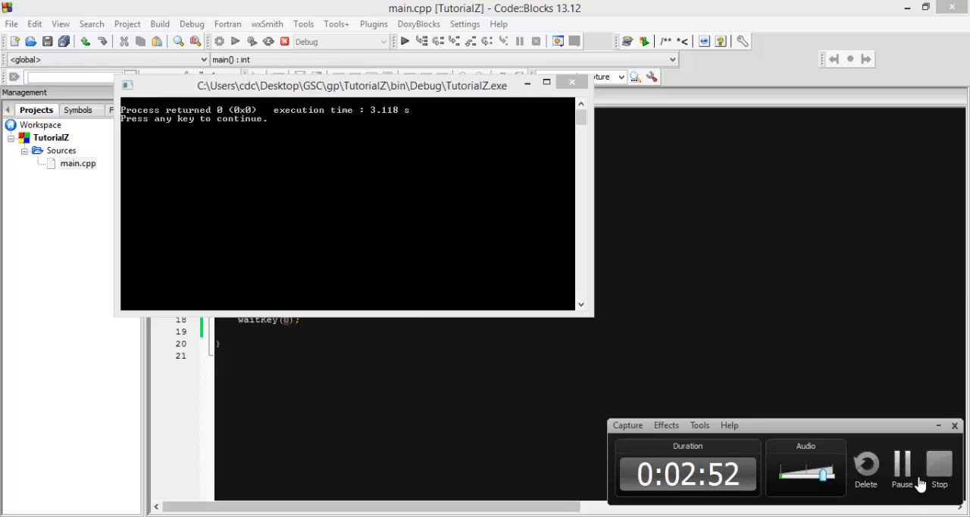